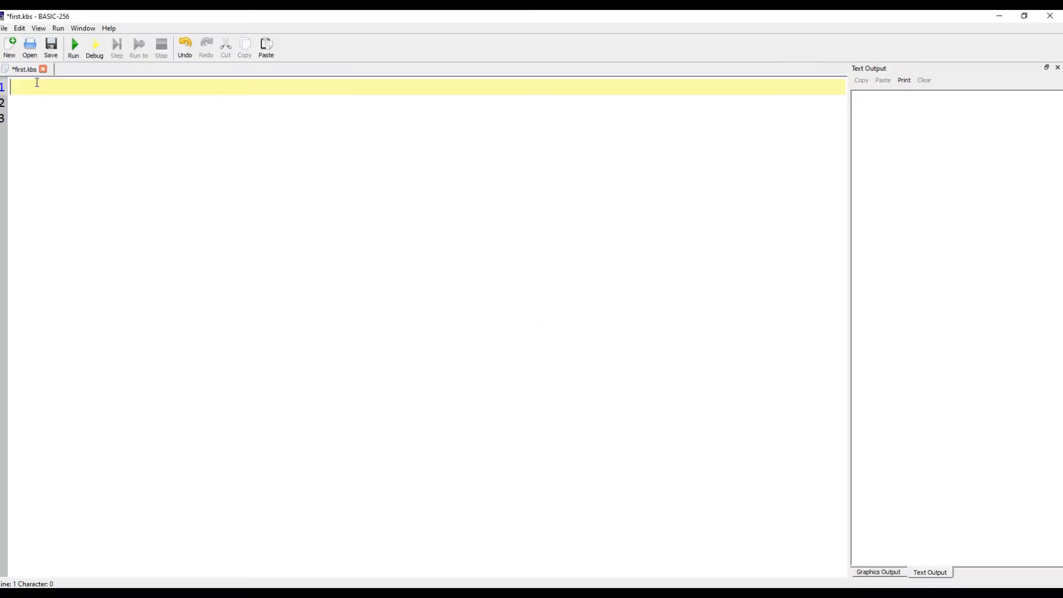
# Write the title and explanation comments, remove the stray # on line 5, and add '# Our first program'.
pyautogui.write('# Our first computer program using BASIC-256')
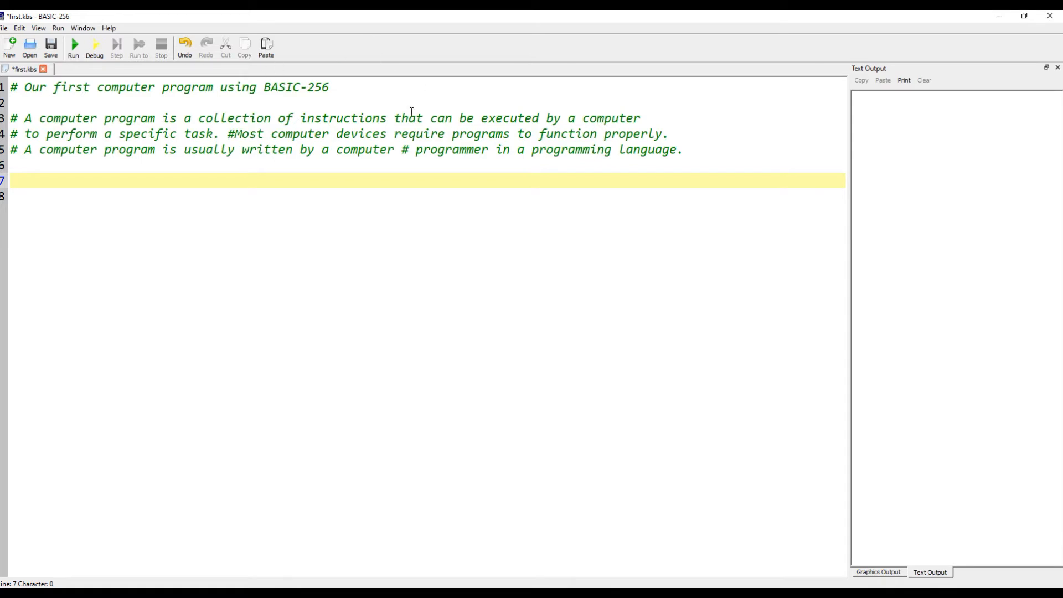
pyautogui.click(413, 149)
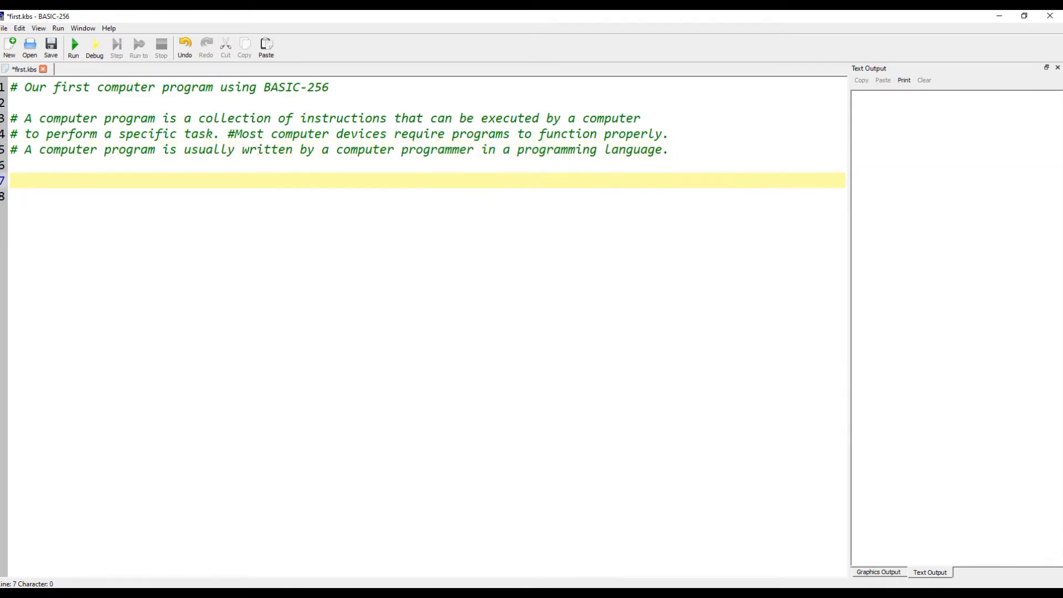
pyautogui.click(20, 181)
pyautogui.write('# Our first program')
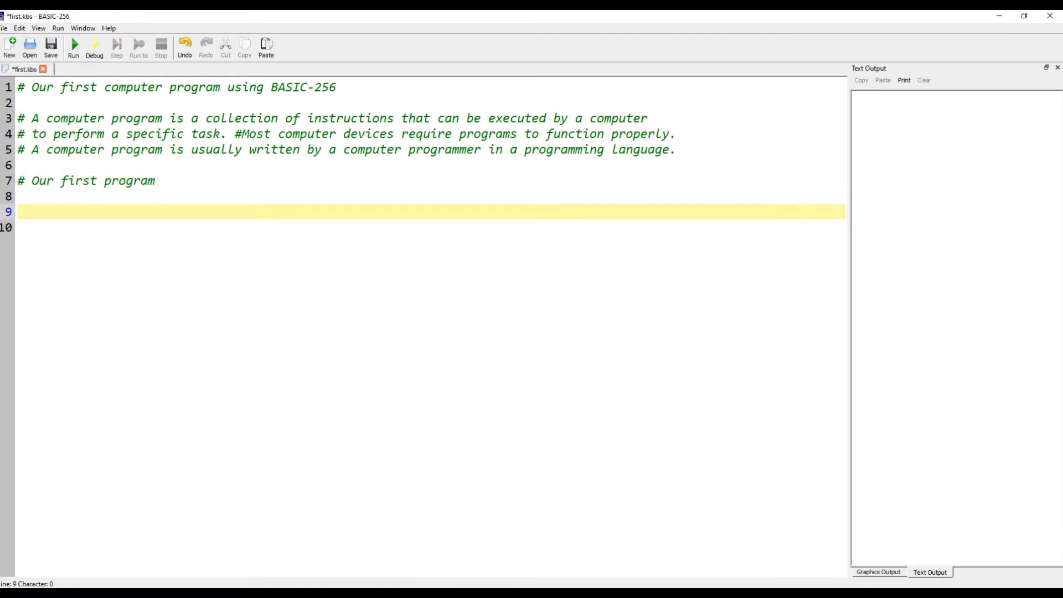
# Add print "Hello world" on line 9, run it, and start a new line.
pyautogui.press('Return')
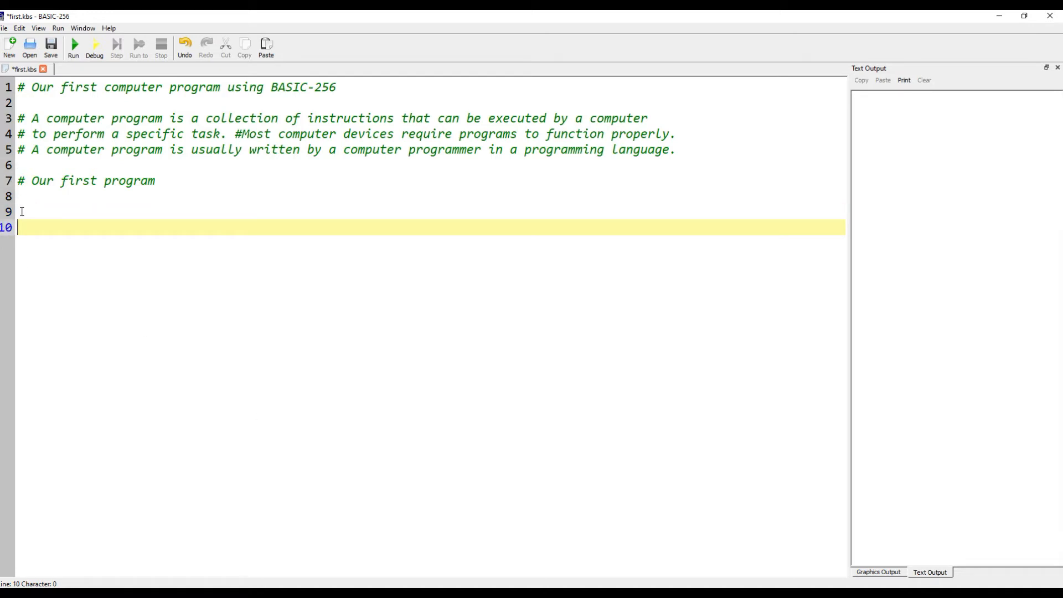
pyautogui.write('print')
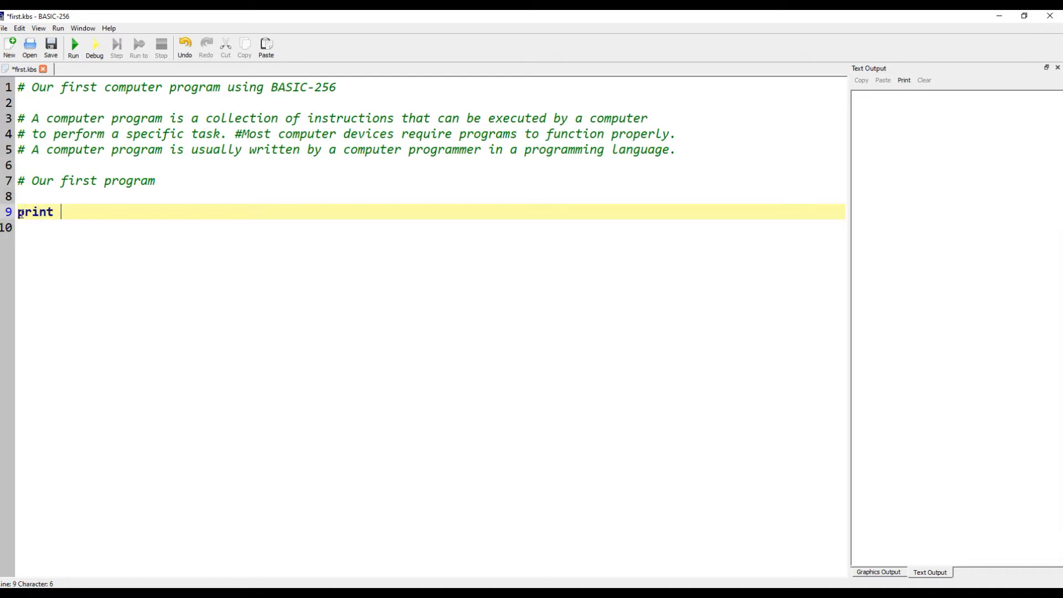
pyautogui.write(':He')
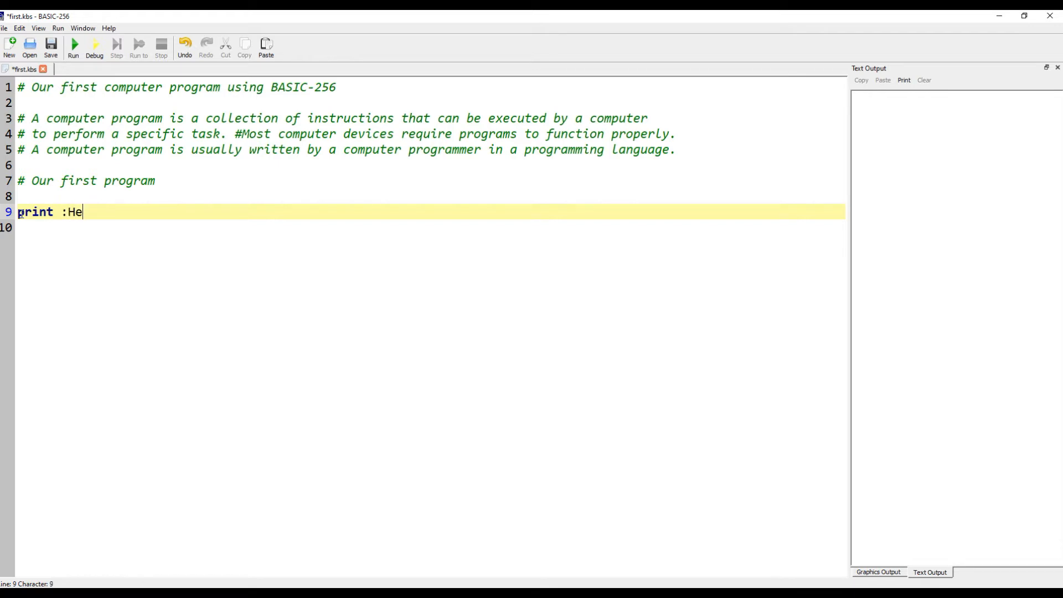
pyautogui.write('llo worl')
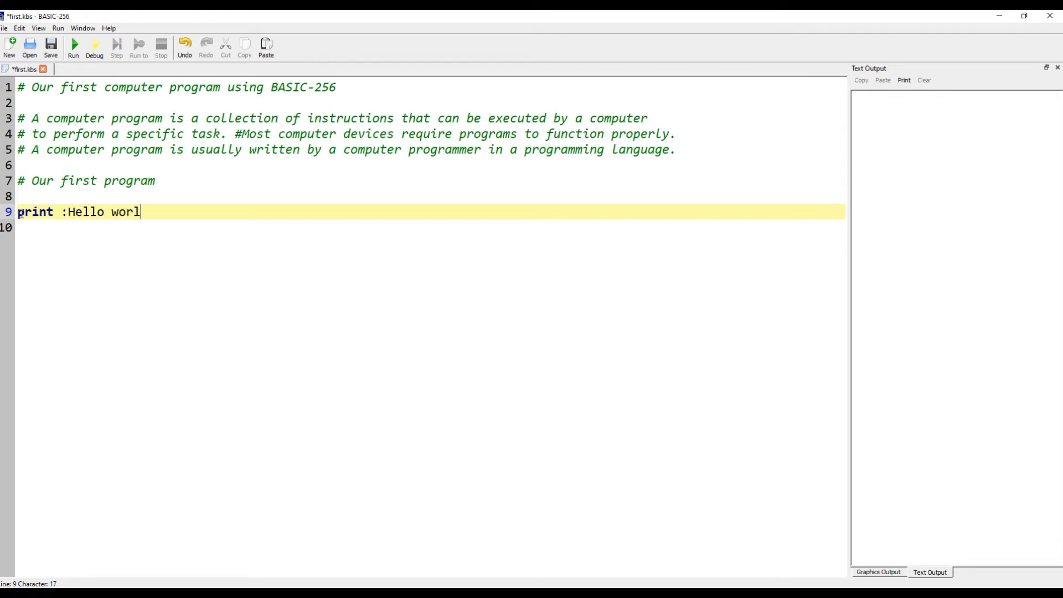
pyautogui.write('d"')
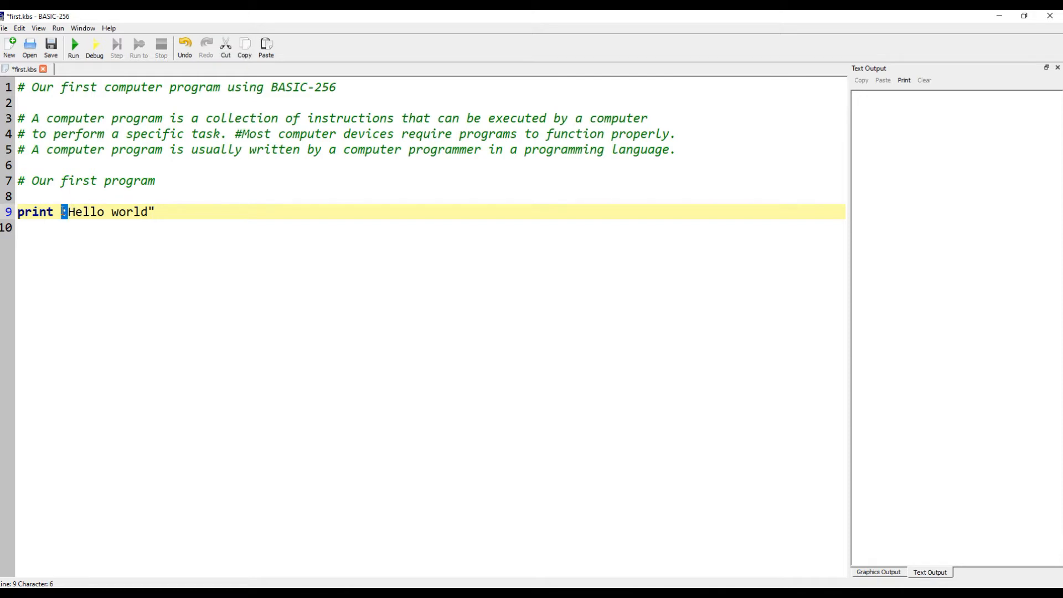
pyautogui.write('"')
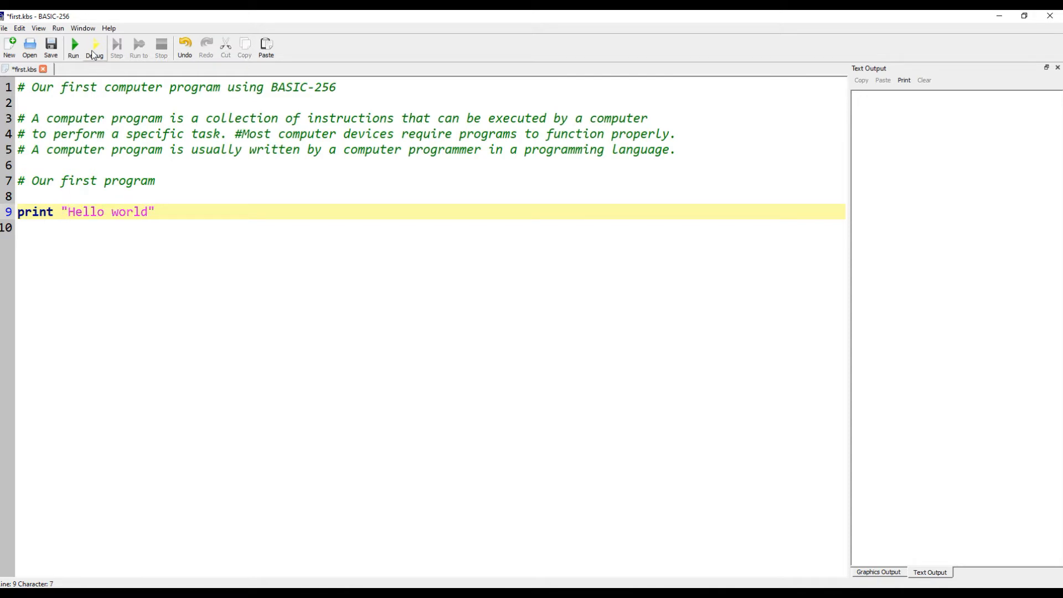
pyautogui.click(72, 44)
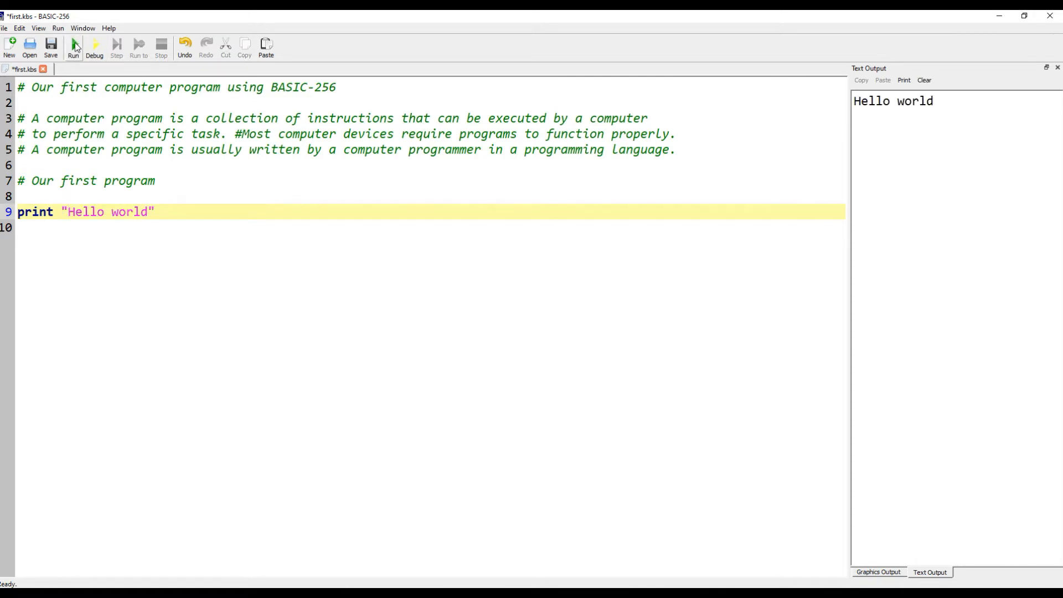
pyautogui.press('Return')
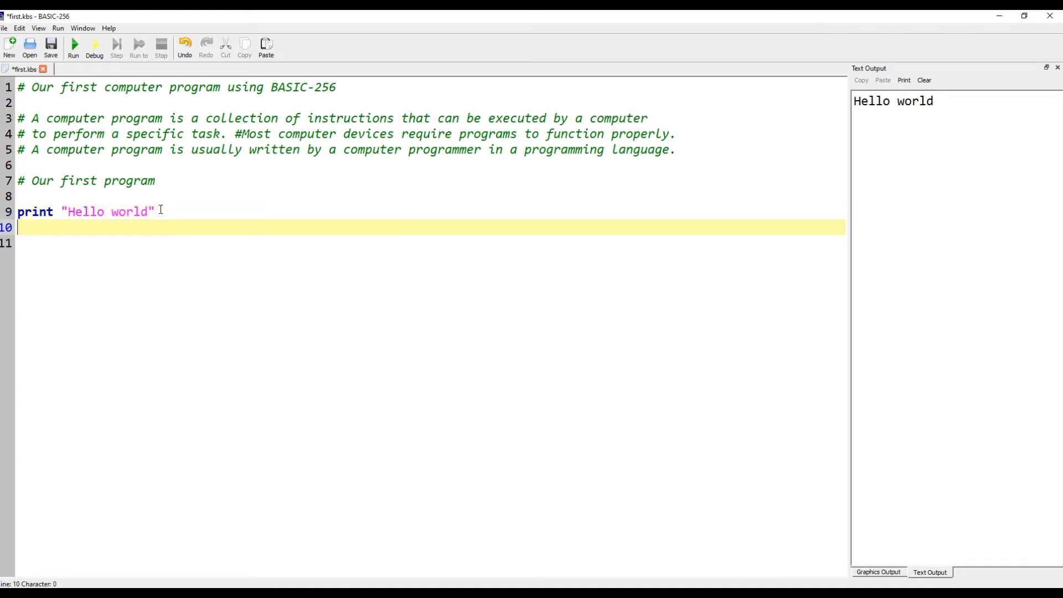
# Add print "Have a nice day..OK", run both greetings, and begin a third print line.
pyautogui.write('print')
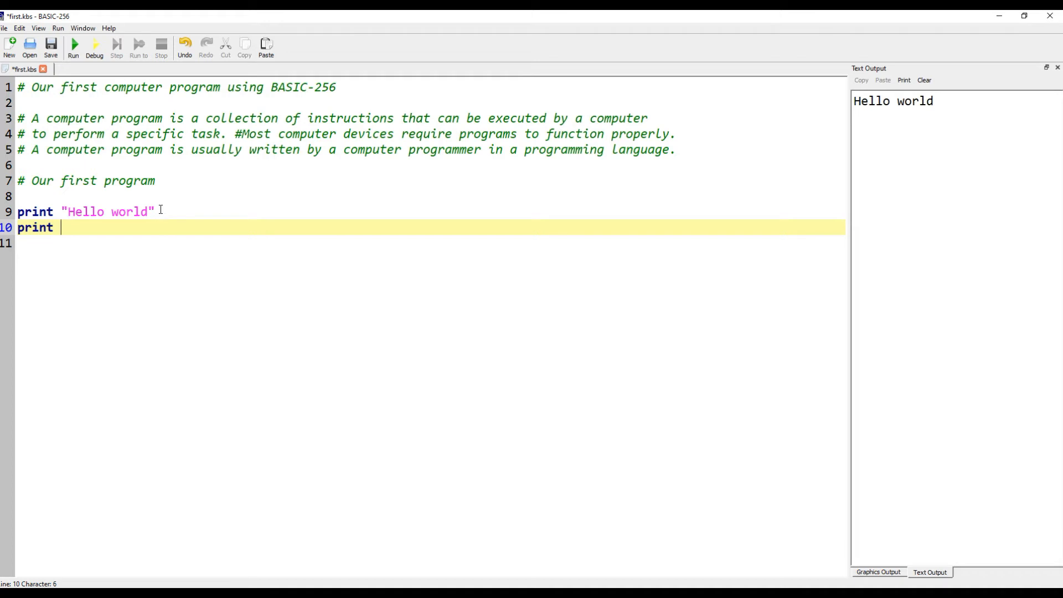
pyautogui.write('"Have a')
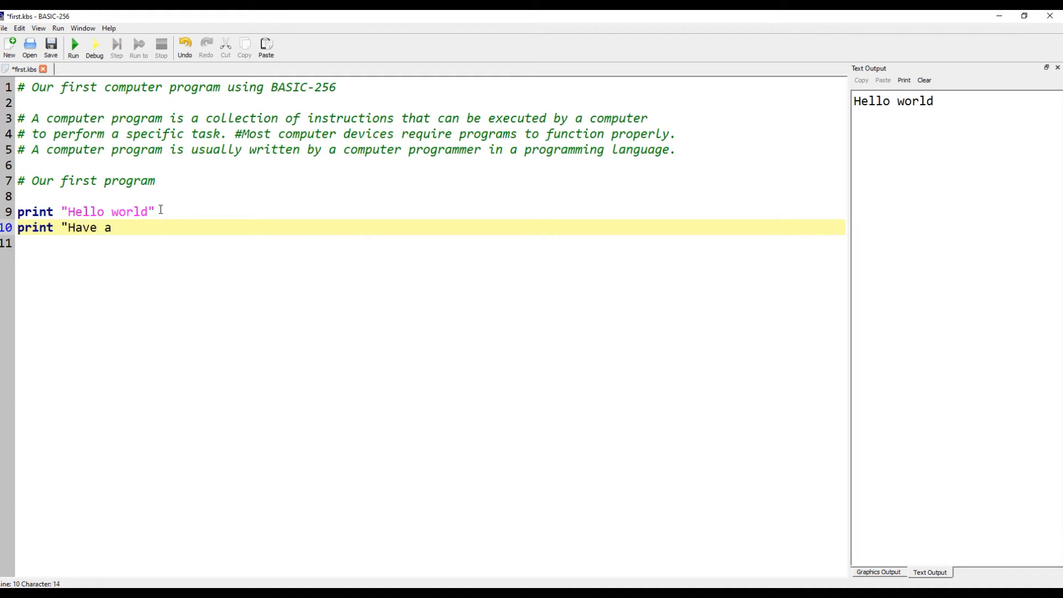
pyautogui.write('nice dau')
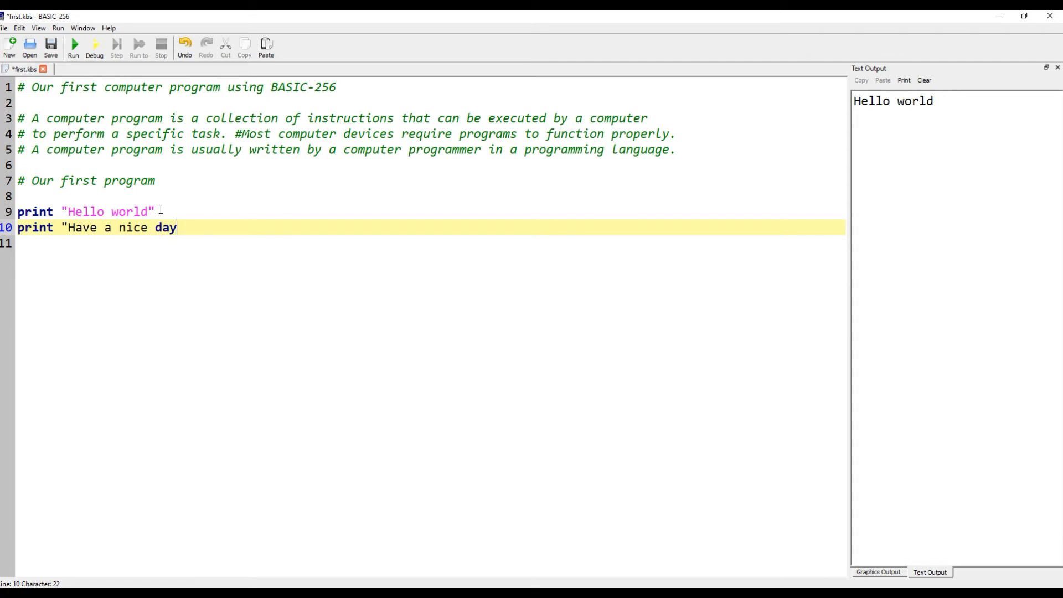
pyautogui.write('..OK')
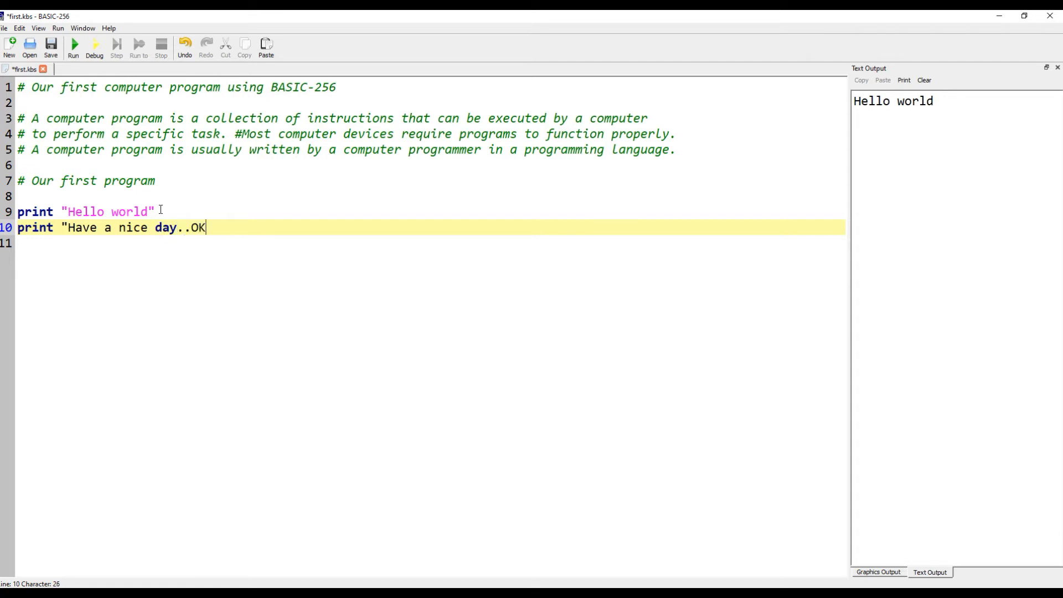
pyautogui.write('"')
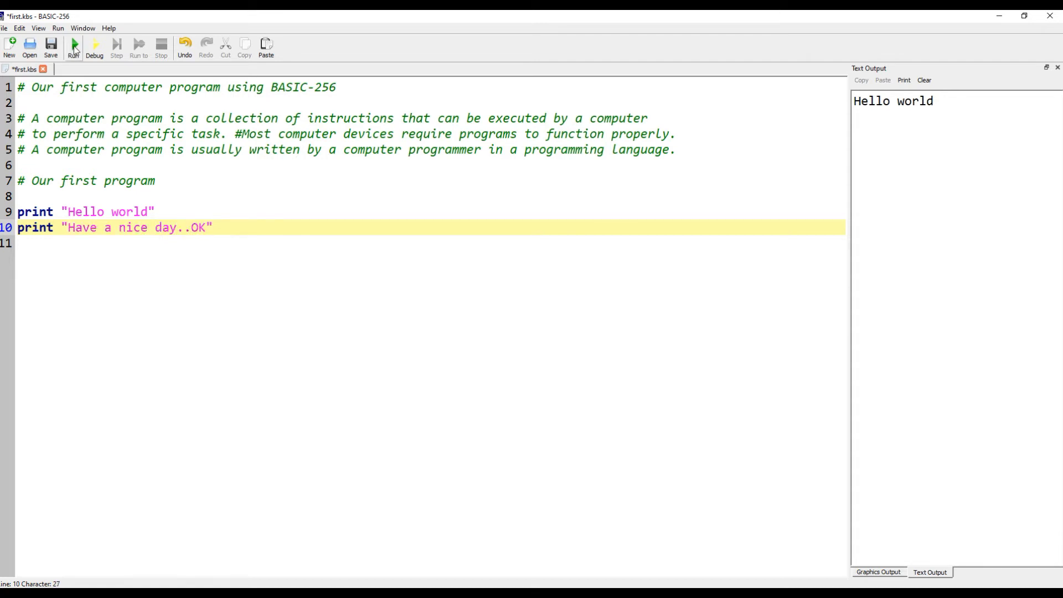
pyautogui.click(73, 47)
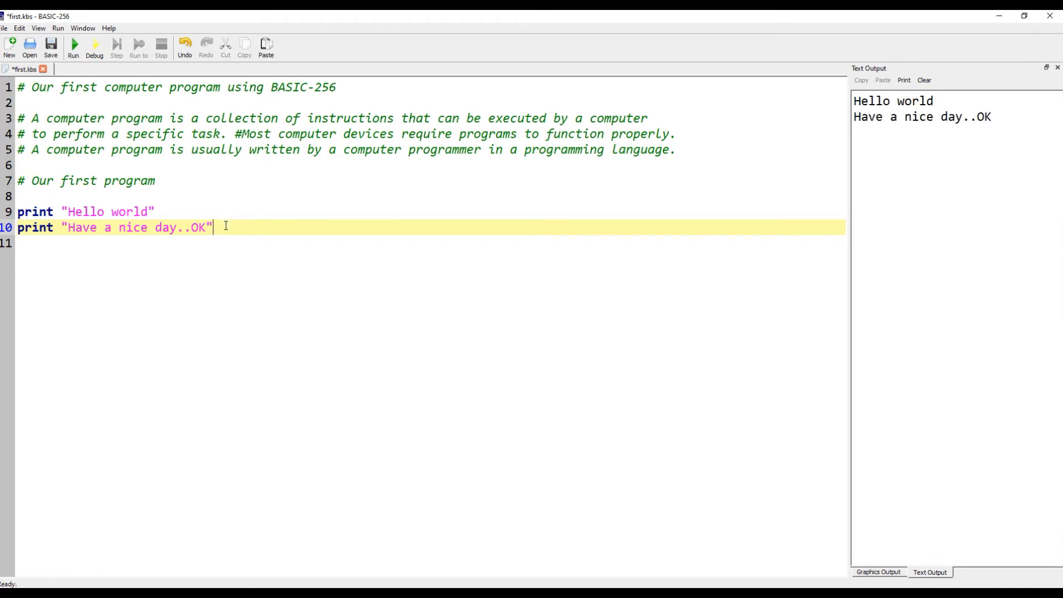
pyautogui.write('print')
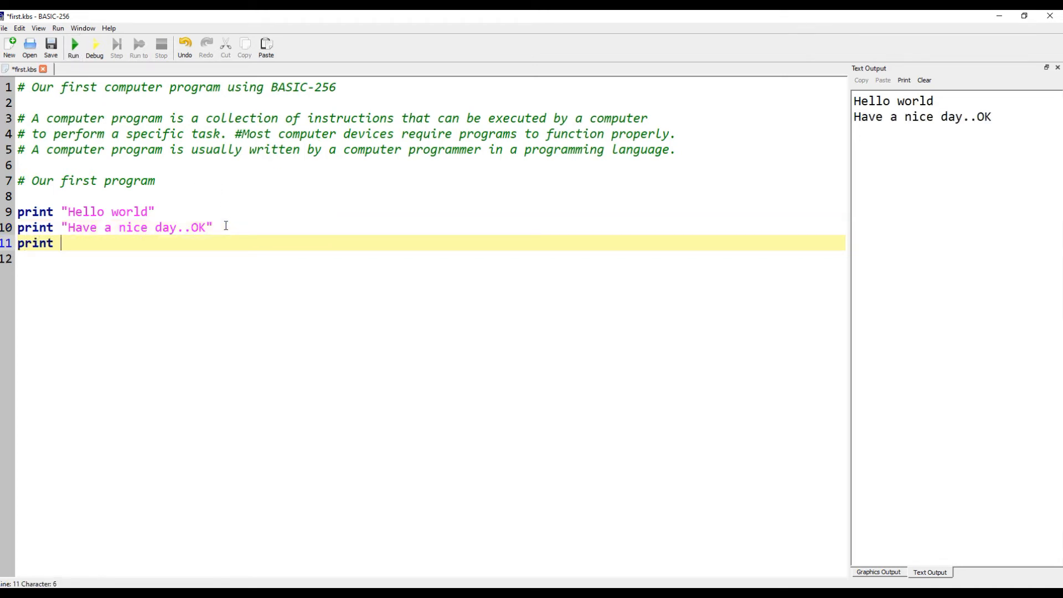
# Add print 2 + 2 and print 3 * 3, running after each to output 4 and 9.
pyautogui.write('2 +')
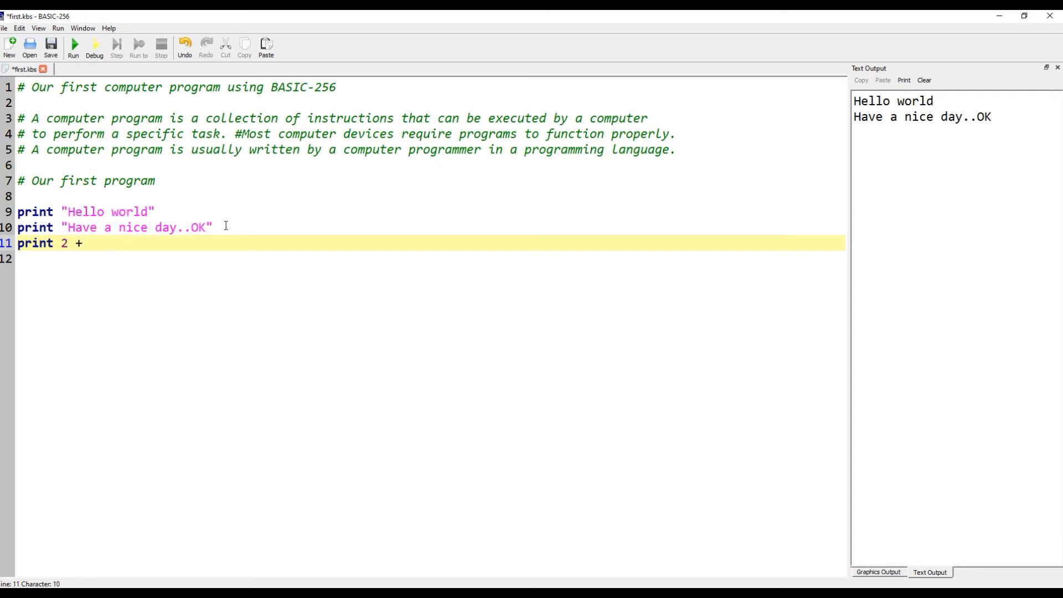
pyautogui.write('2')
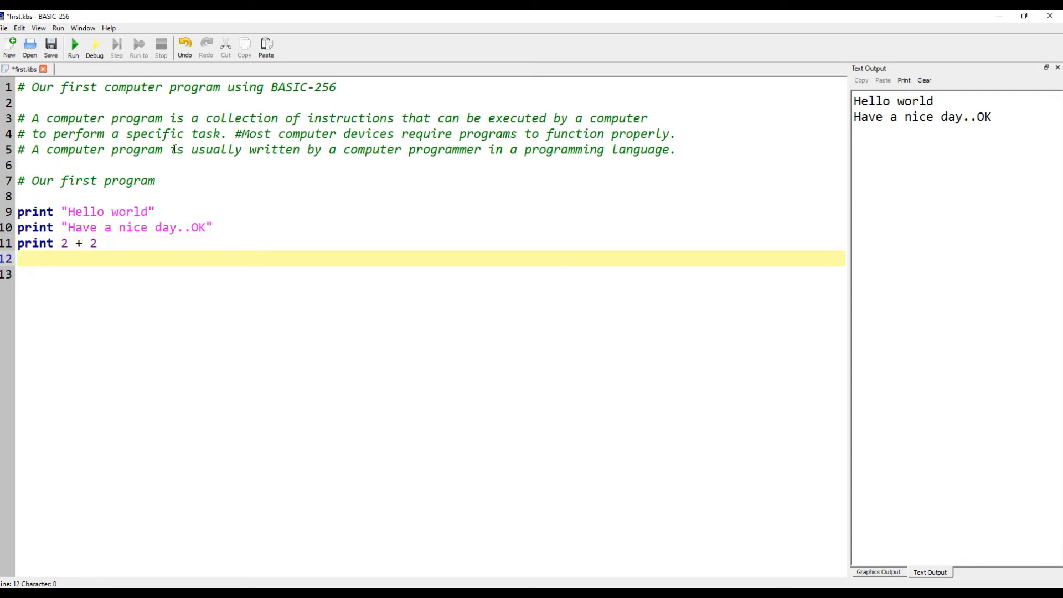
pyautogui.click(73, 47)
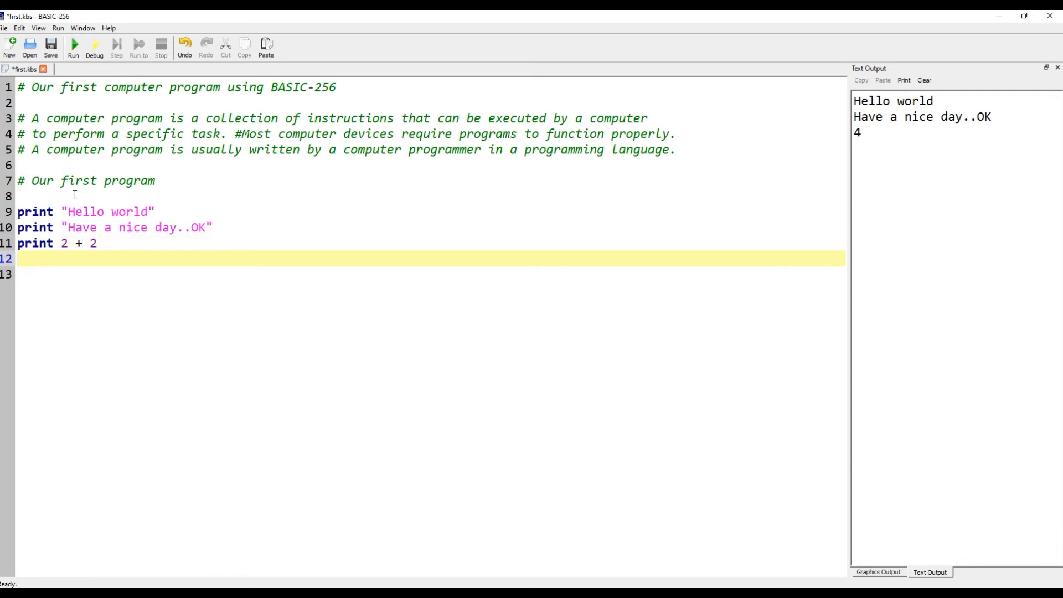
pyautogui.write('pr')
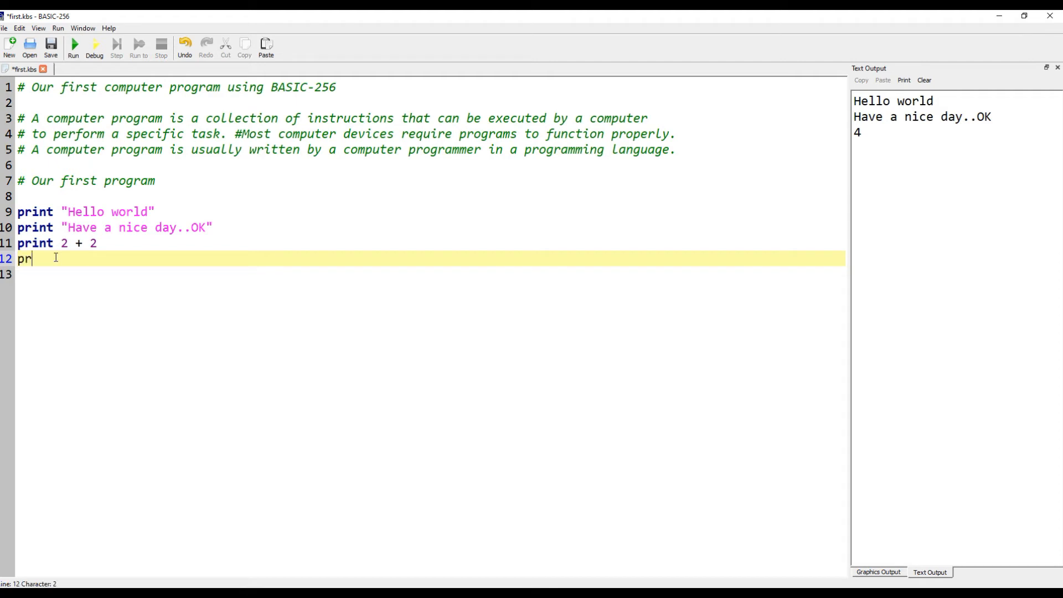
pyautogui.write('int 3')
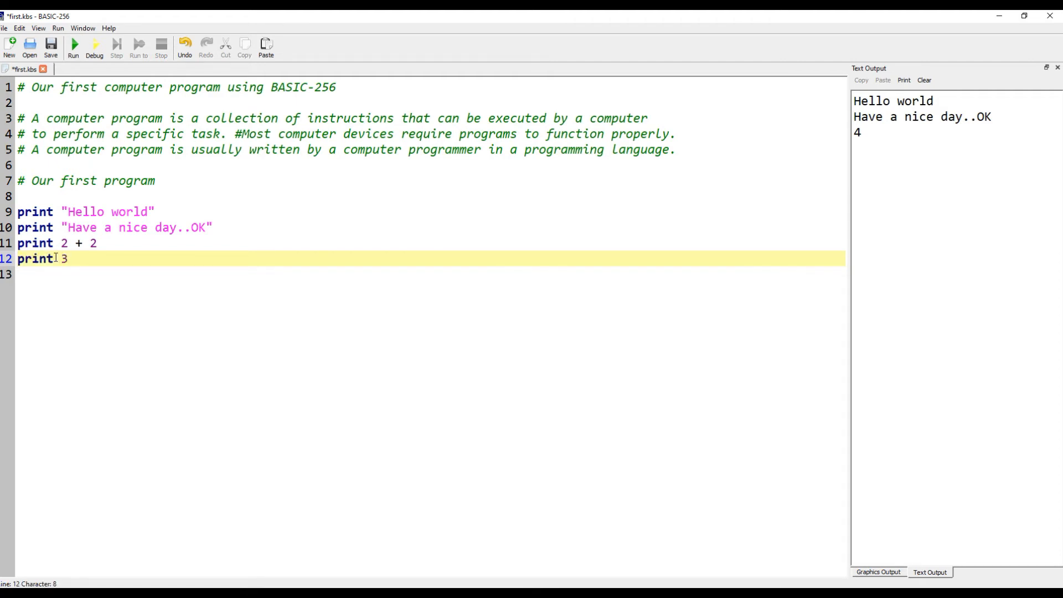
pyautogui.write('* 3')
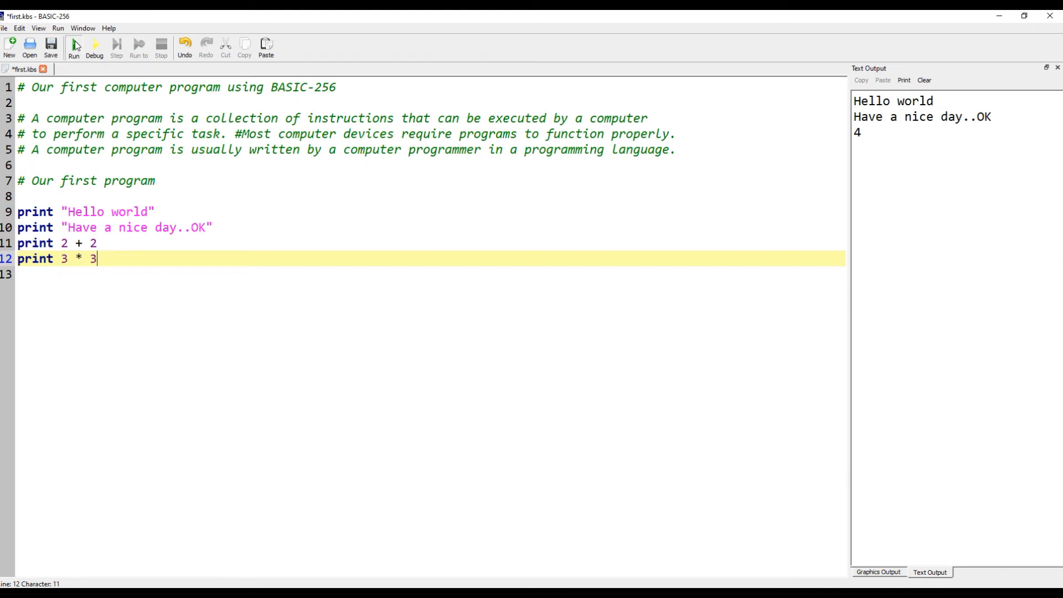
pyautogui.click(73, 47)
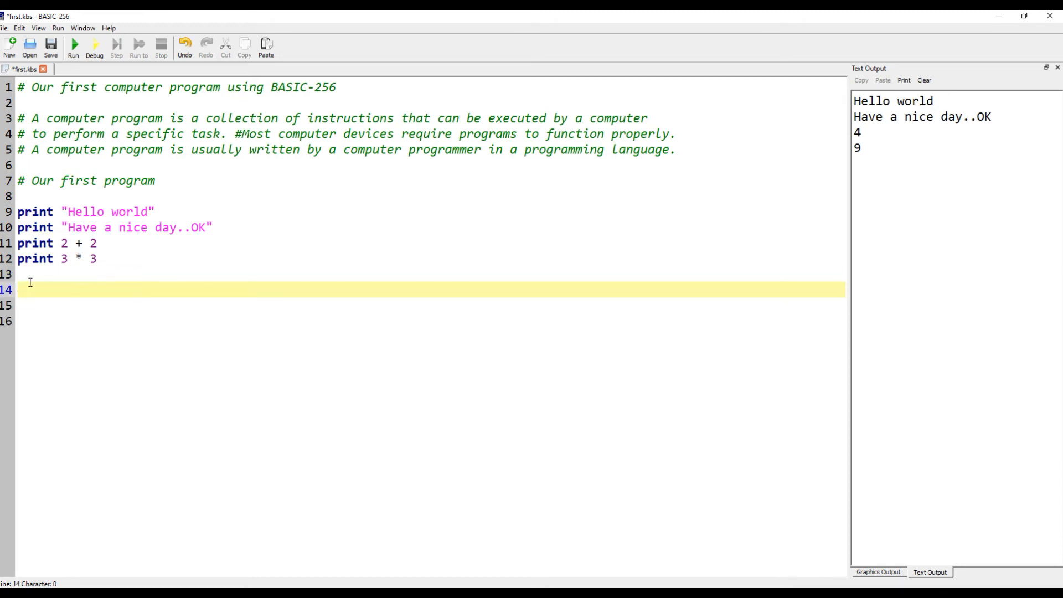
# Add '# Lets explain the process' and compiler explanation comments, then save first.kbs.
pyautogui.write('# Lets explain the process')
pyautogui.click(430, 321)
pyautogui.write('# BASIC-256 takes english like code that we write into our text editor and converts it into output')
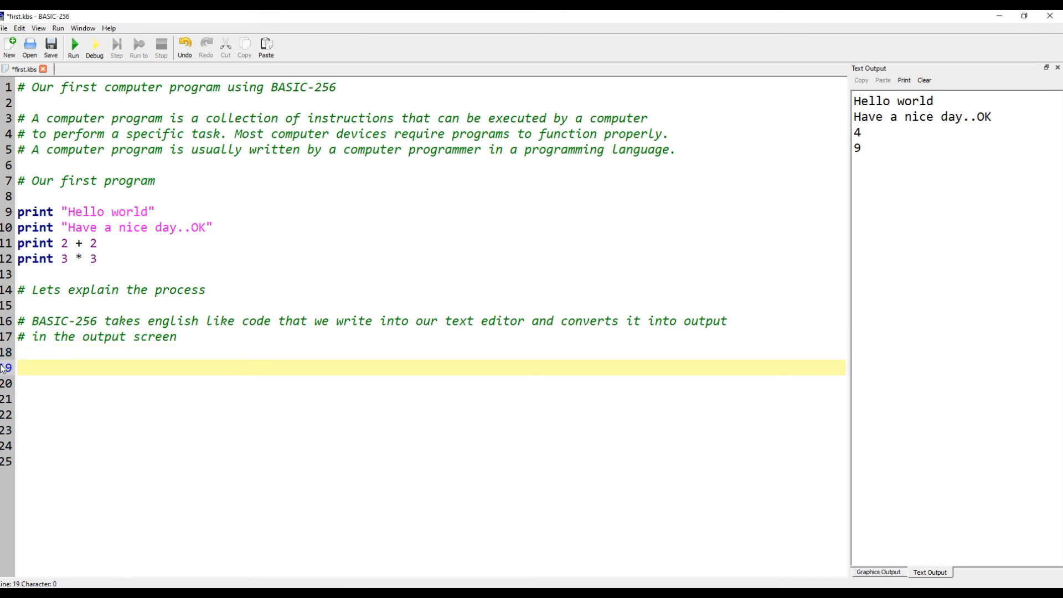
pyautogui.write('# A compiler is primarily used for programs that translate source code from a high-level programming')
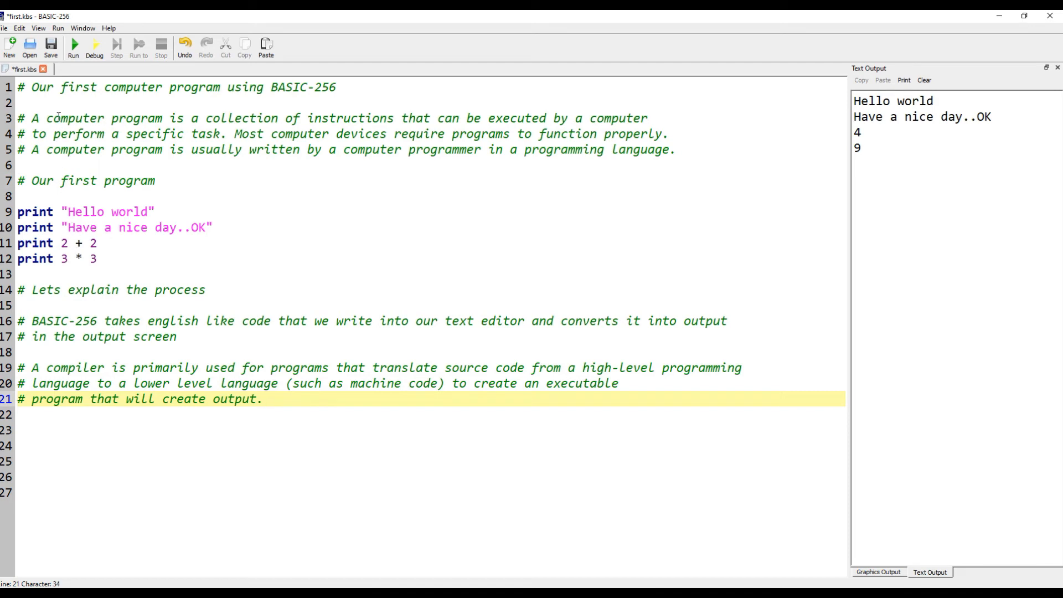
pyautogui.click(50, 47)
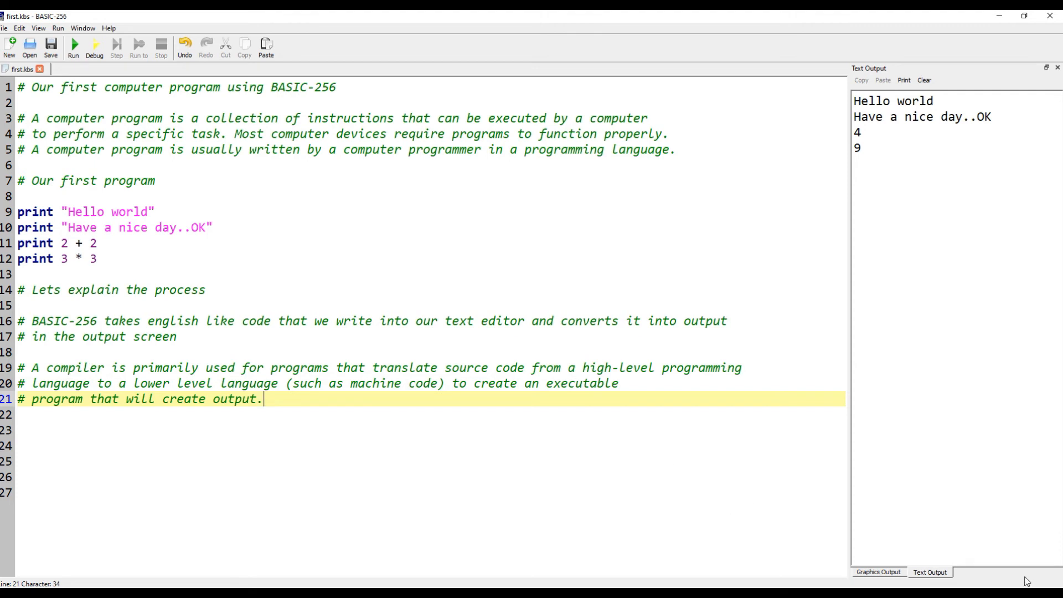
pyautogui.moveTo(749, 502)
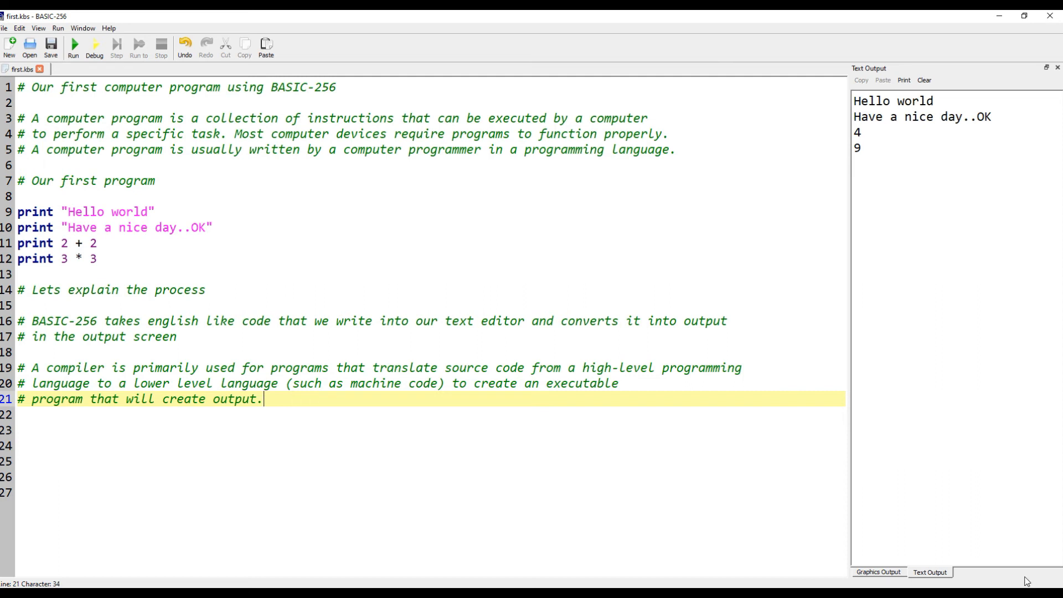
pyautogui.moveTo(749, 502)
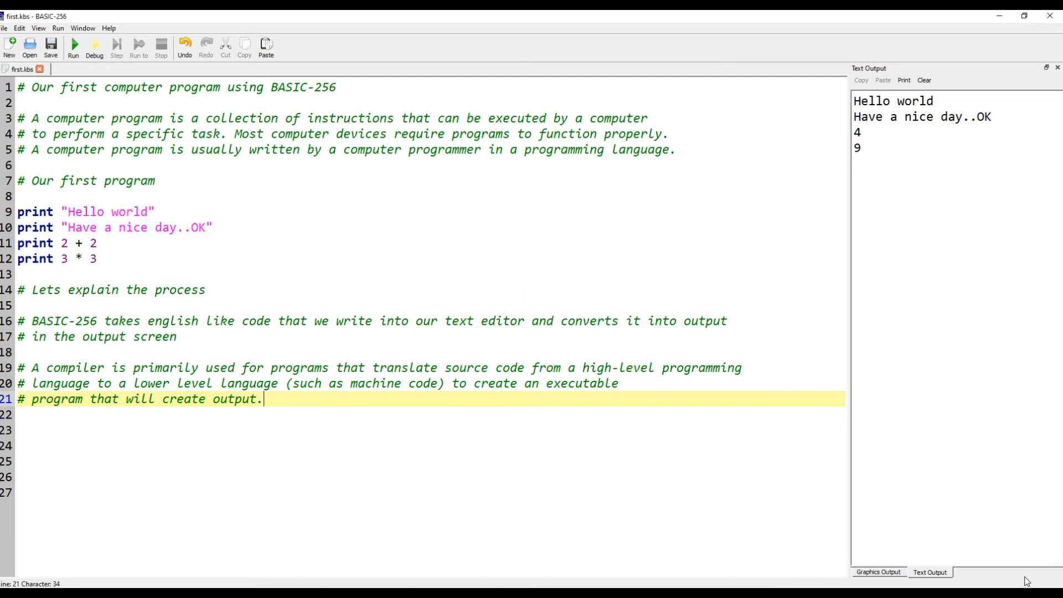
pyautogui.moveTo(749, 503)
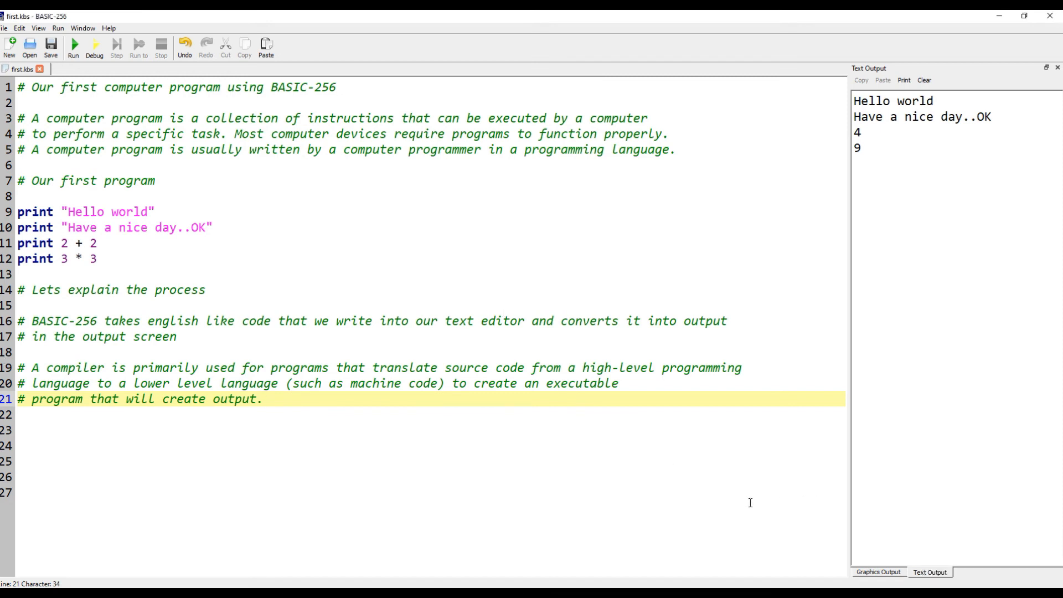
pyautogui.moveTo(1026, 580)
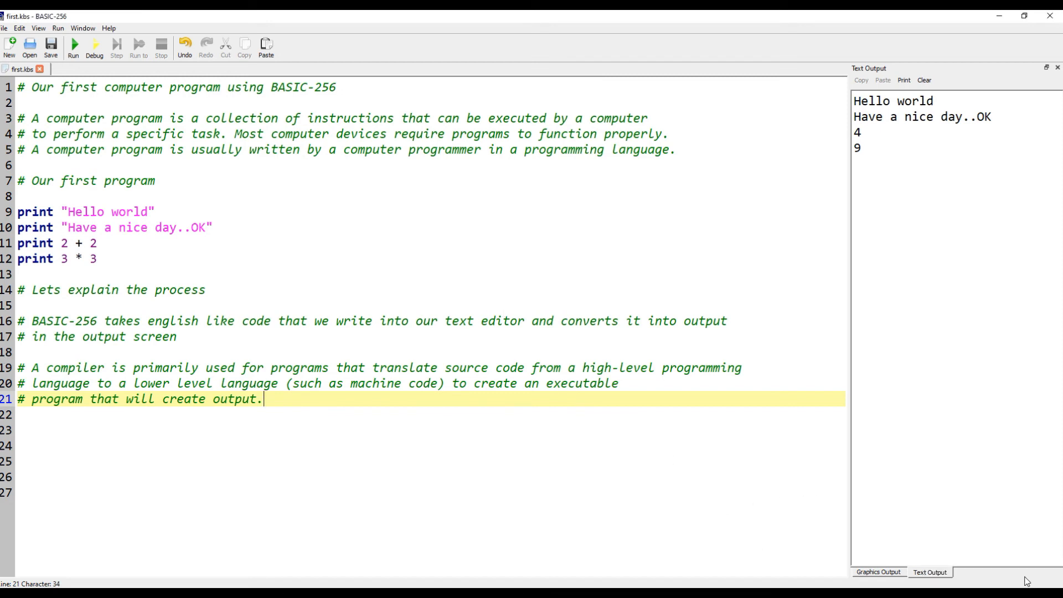